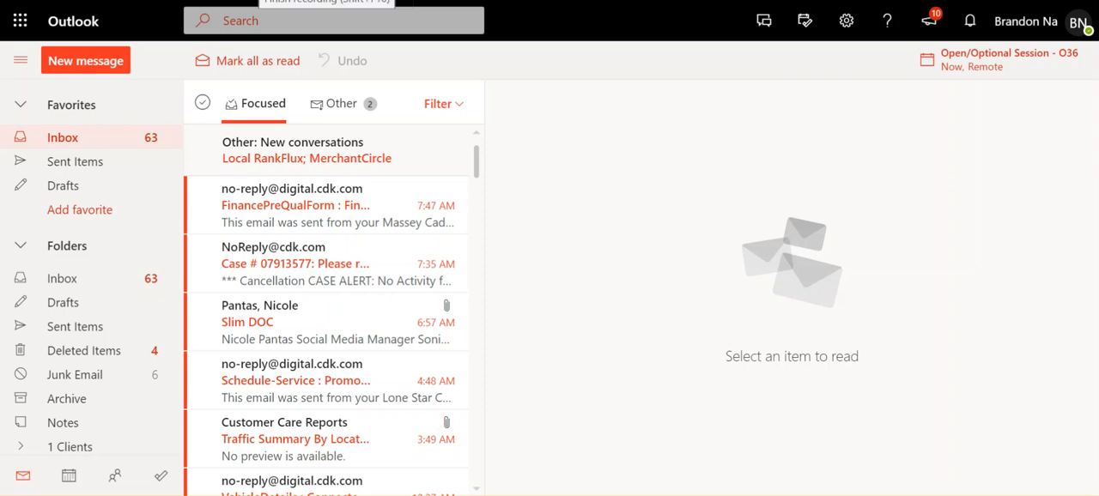
mouse_move(495, 117)
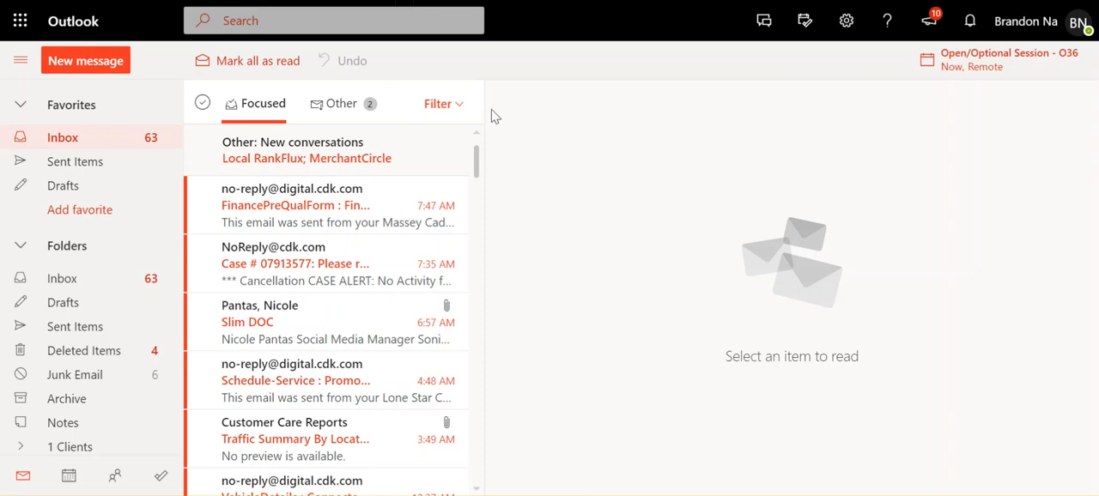
mouse_move(977, 157)
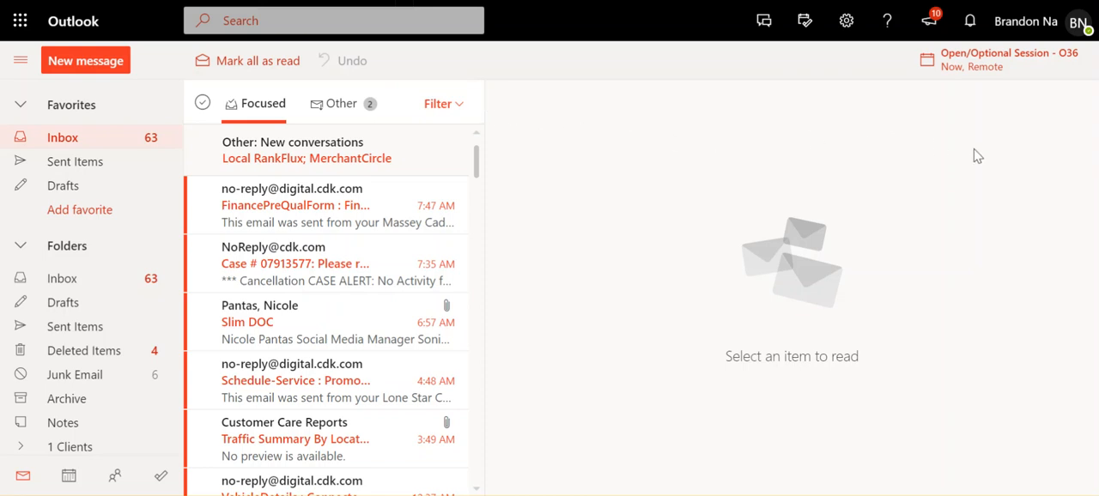
mouse_move(965, 174)
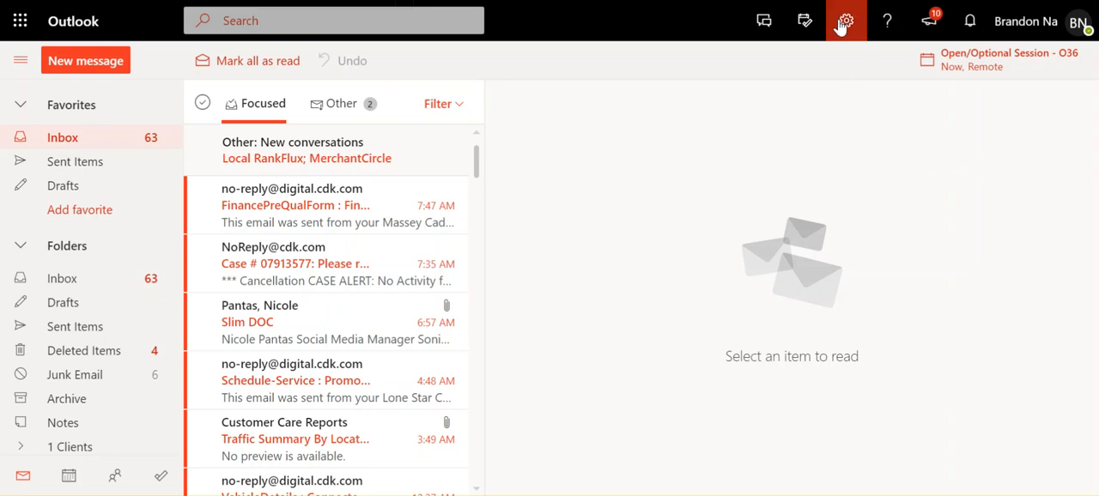
mouse_move(845, 21)
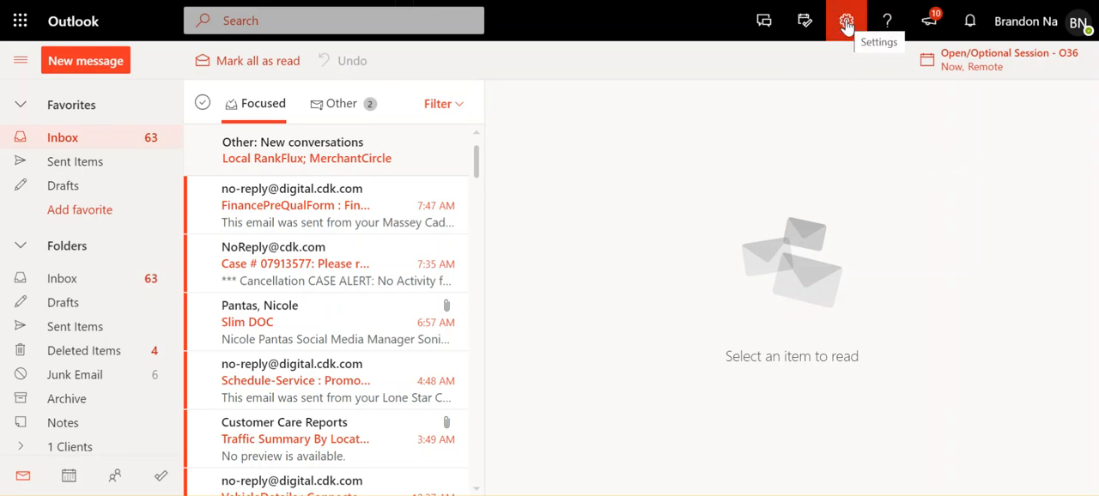
Show the quick settings pane from the gear icon in the top bar
left_click(845, 20)
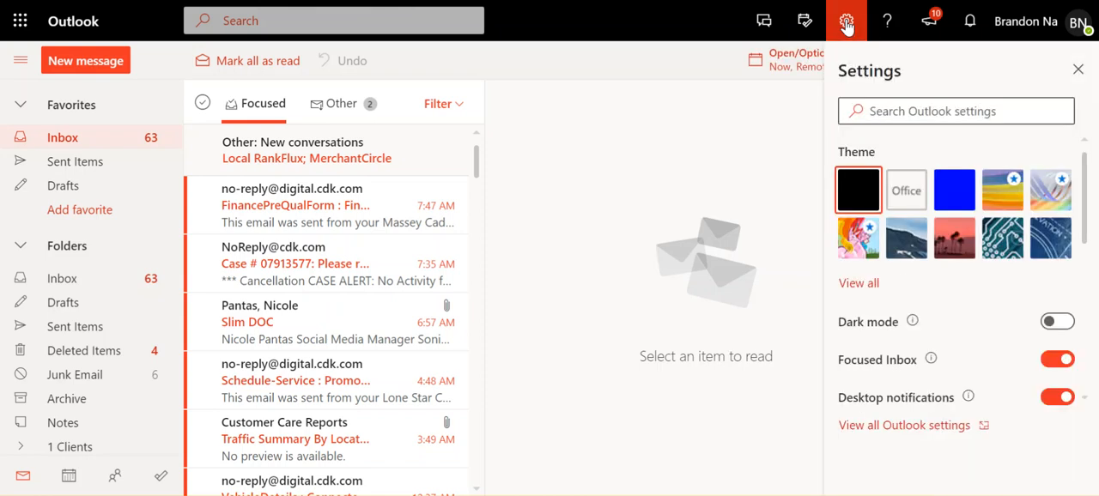
mouse_move(907, 426)
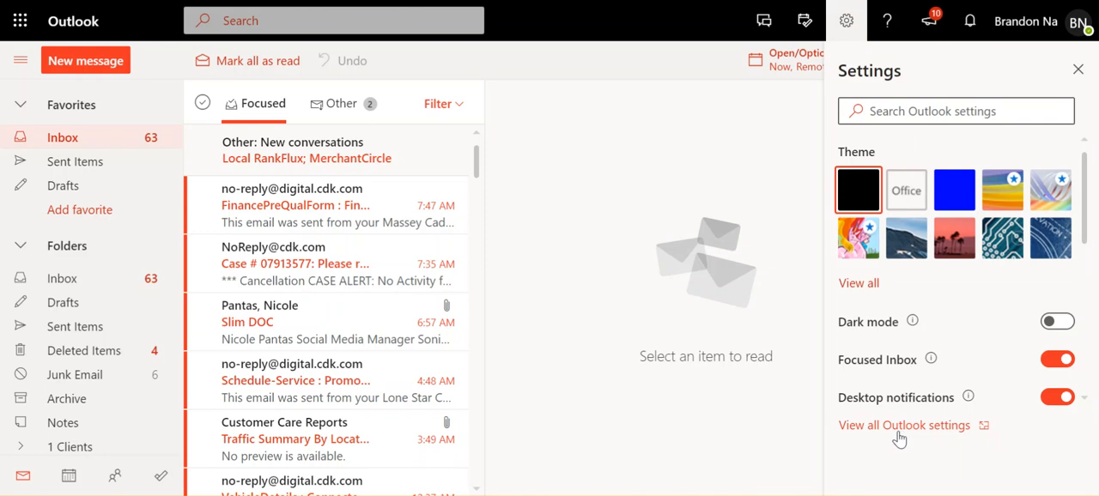
mouse_move(902, 436)
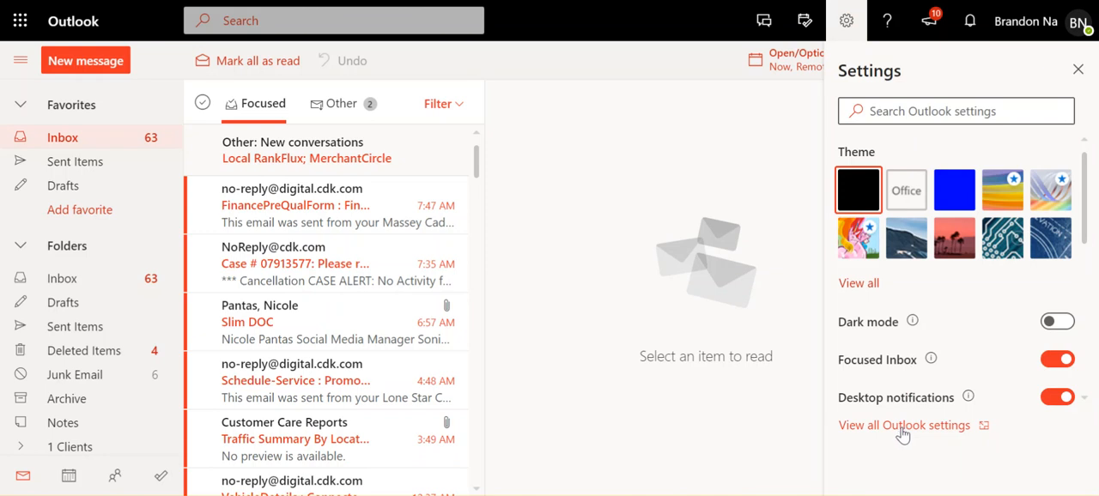
Reach Mail > Compose and reply in the full settings, showing the signature editor
left_click(903, 426)
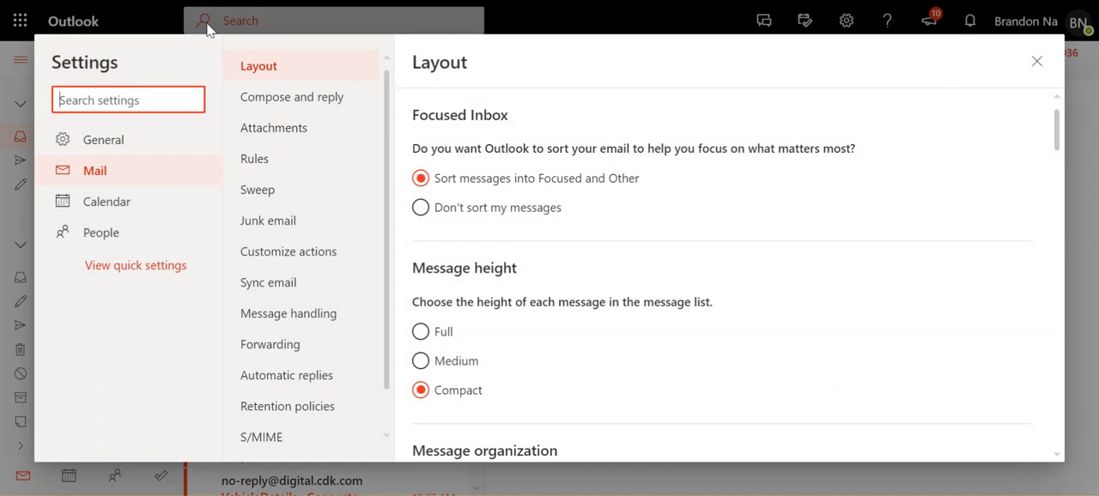
mouse_move(106, 201)
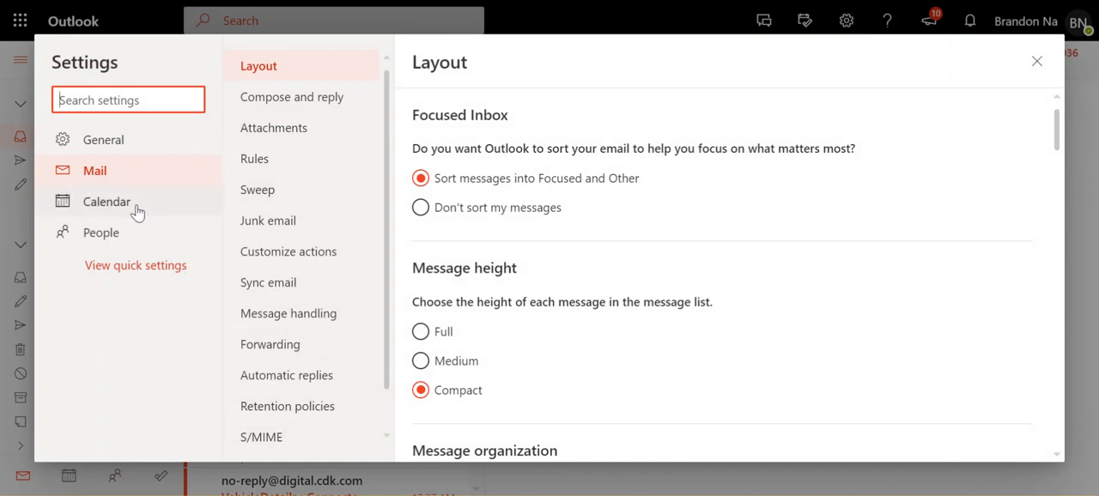
mouse_move(292, 95)
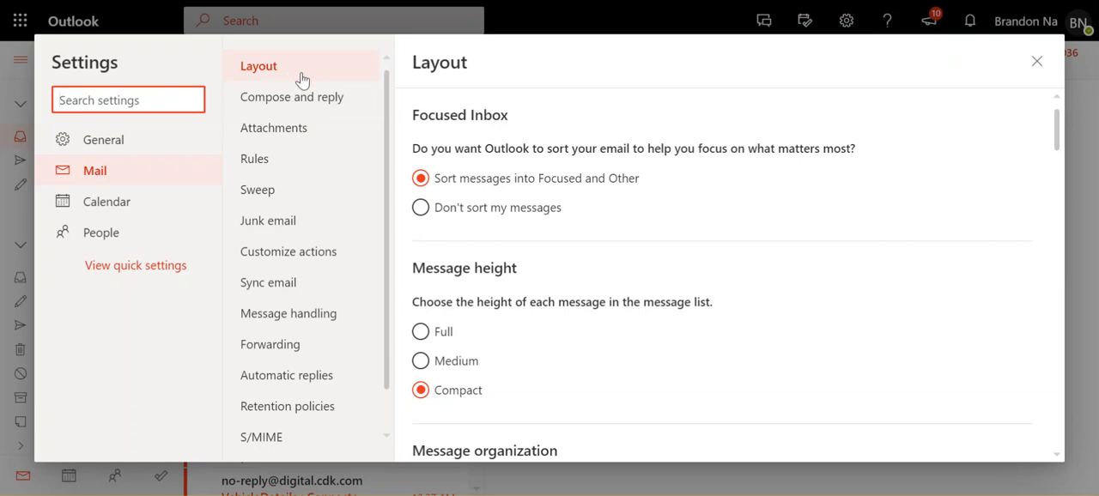
mouse_move(541, 130)
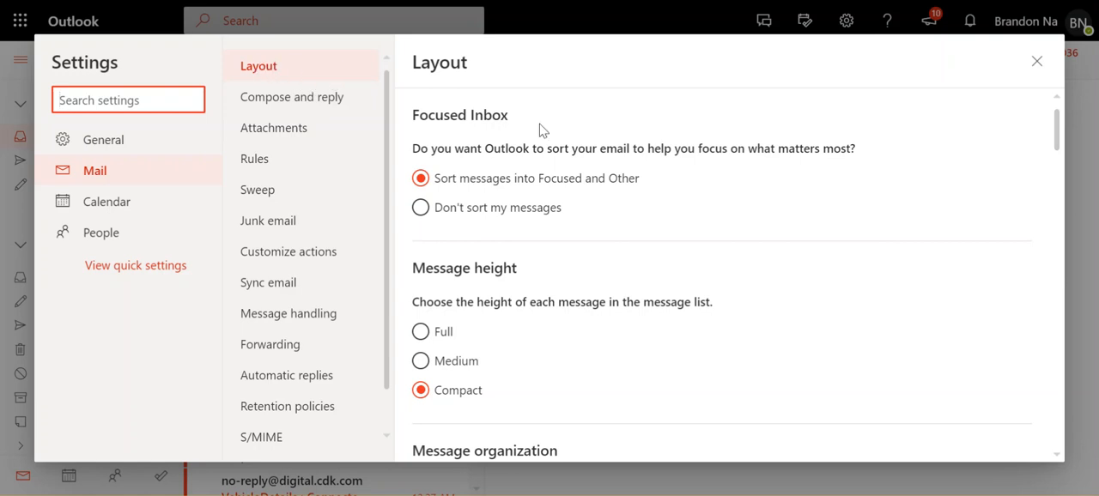
scroll("down", 3)
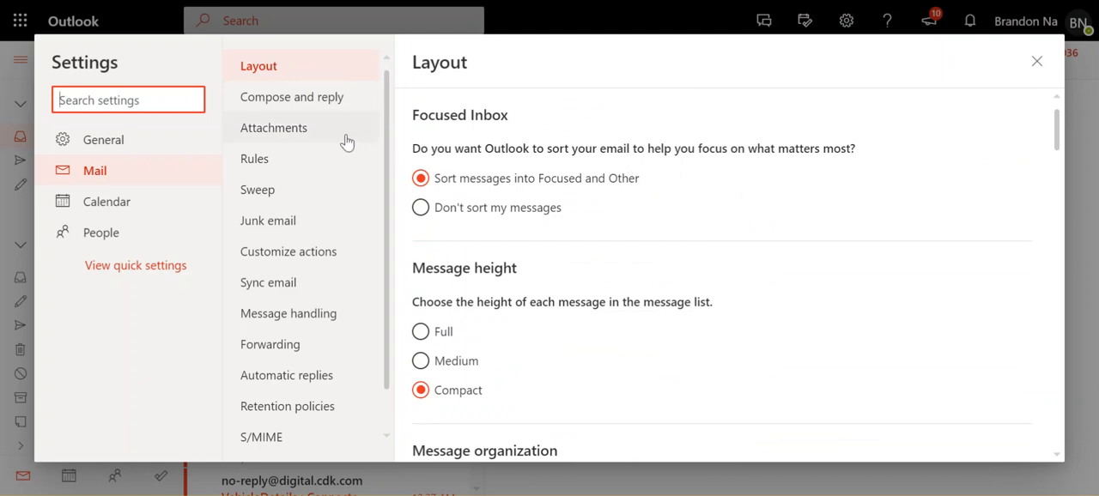
mouse_move(306, 103)
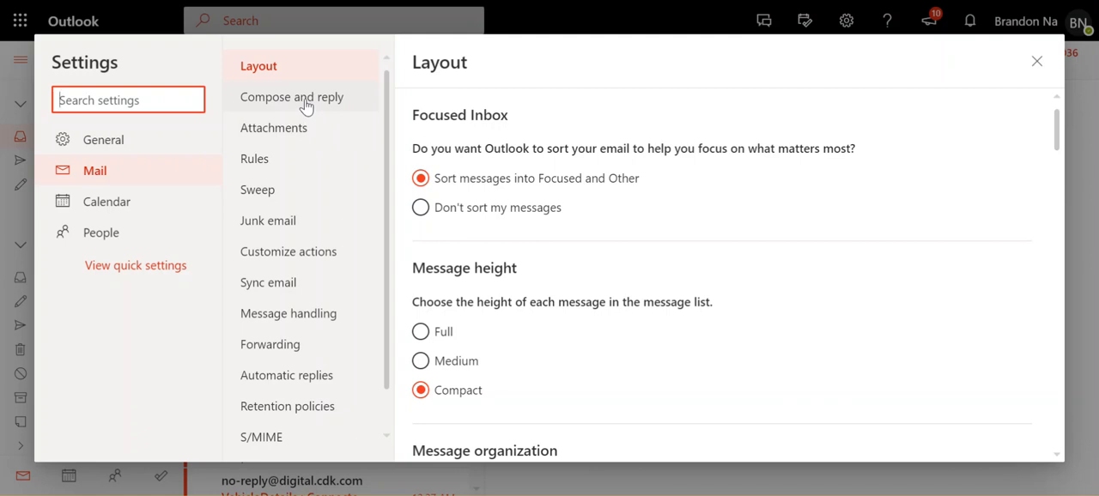
left_click(292, 97)
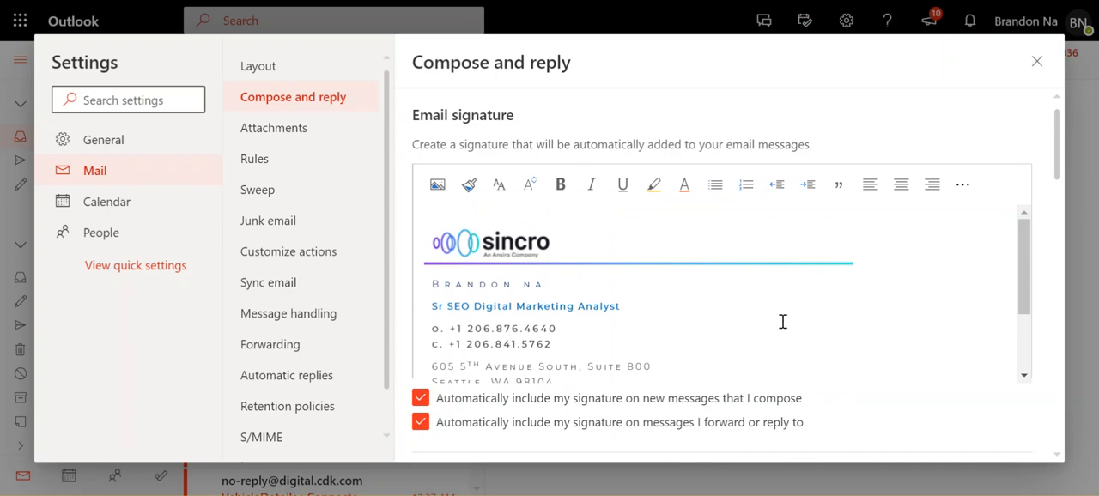
mouse_move(590, 282)
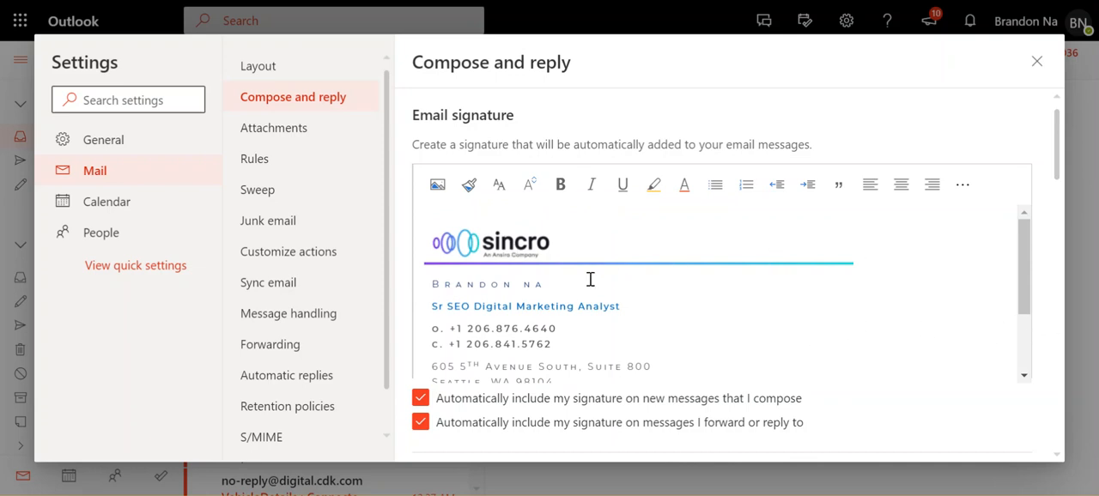
mouse_move(446, 244)
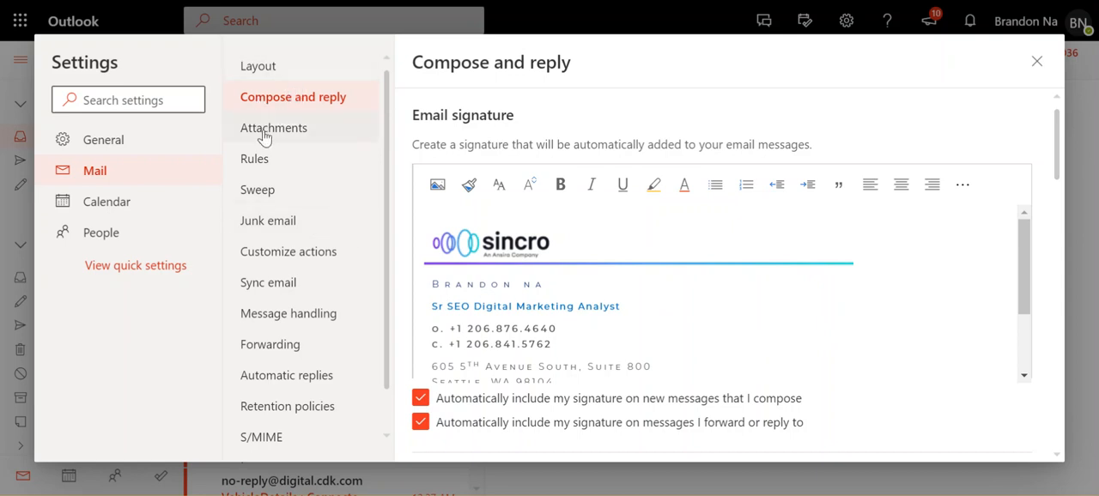
mouse_move(1037, 62)
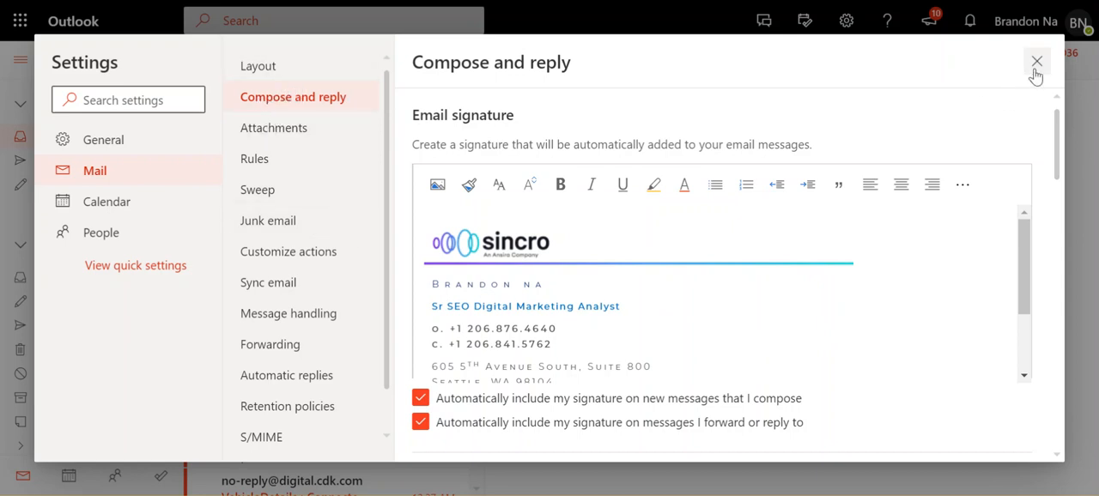
Close settings, reopen Compose and reply to check the signature, then close back to the inbox
left_click(1036, 62)
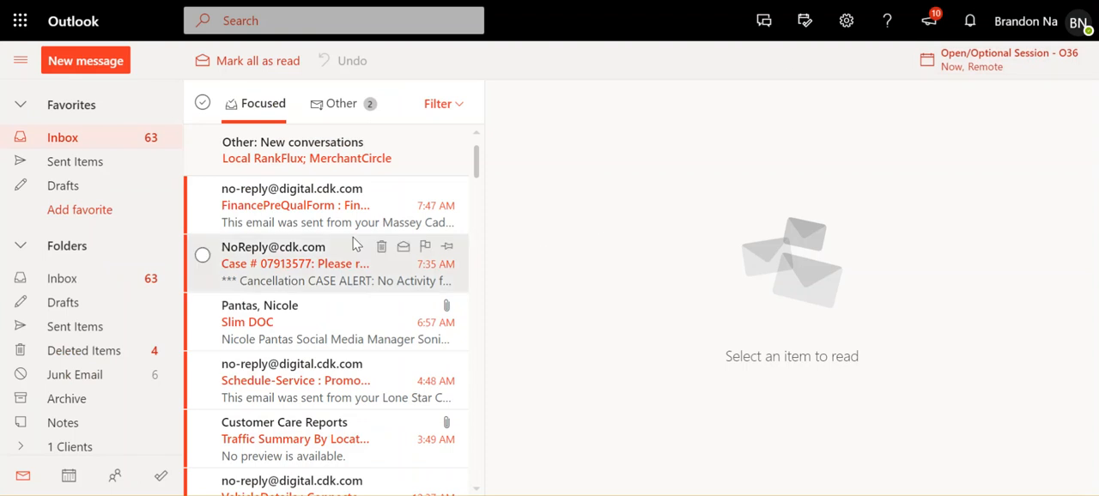
mouse_move(972, 341)
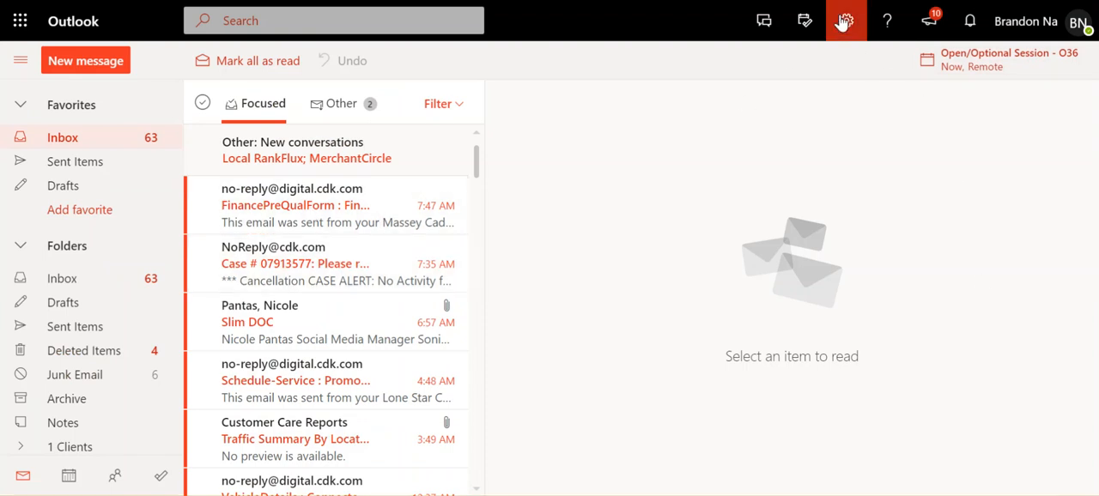
left_click(845, 21)
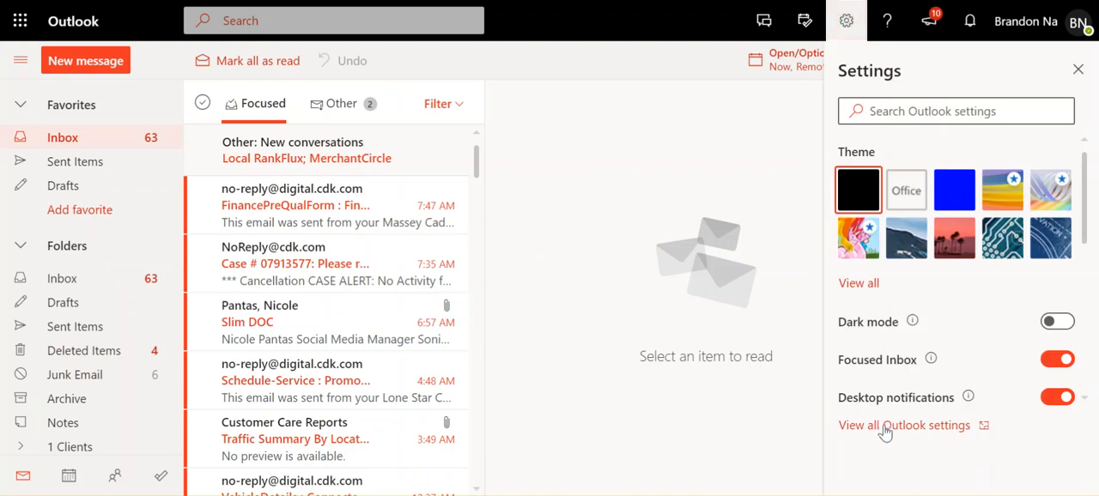
mouse_move(895, 436)
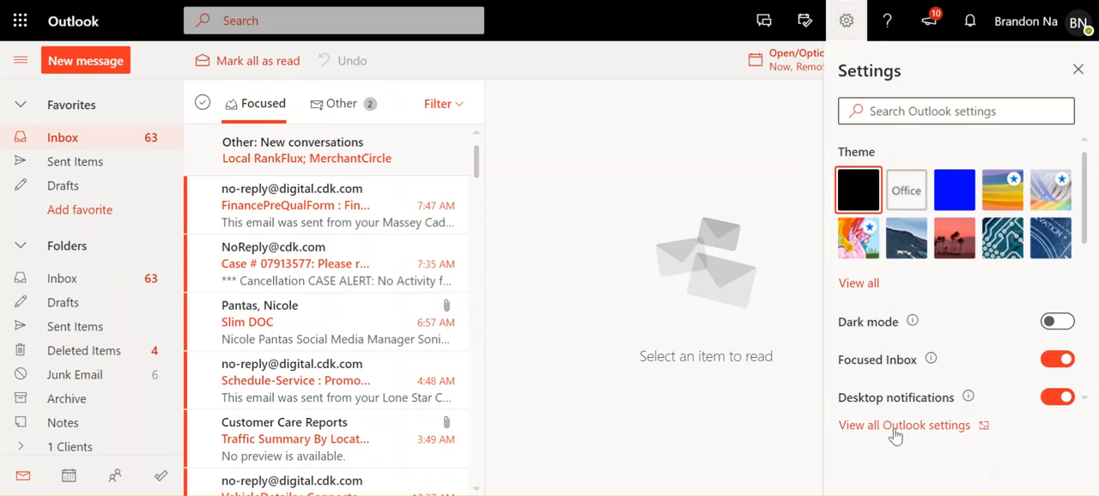
left_click(904, 426)
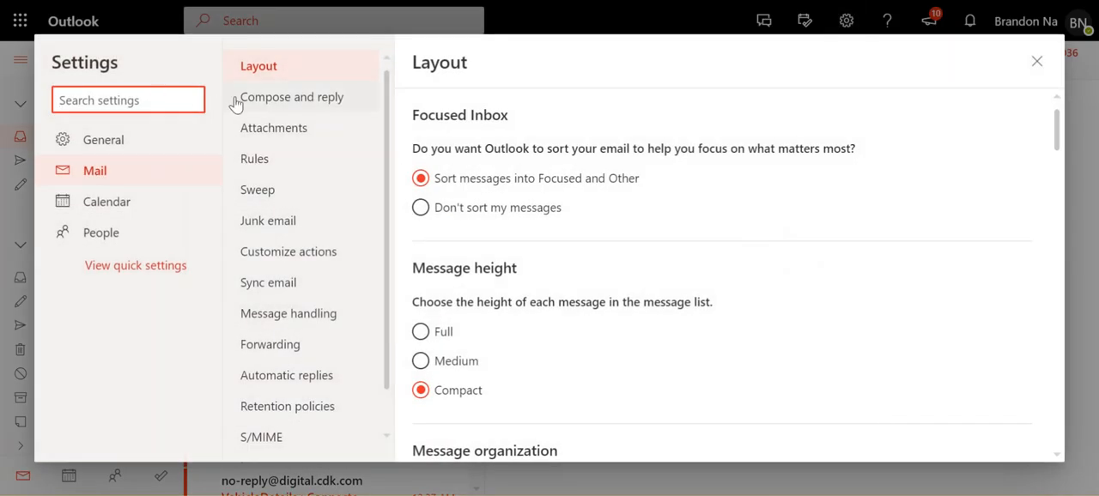
left_click(293, 96)
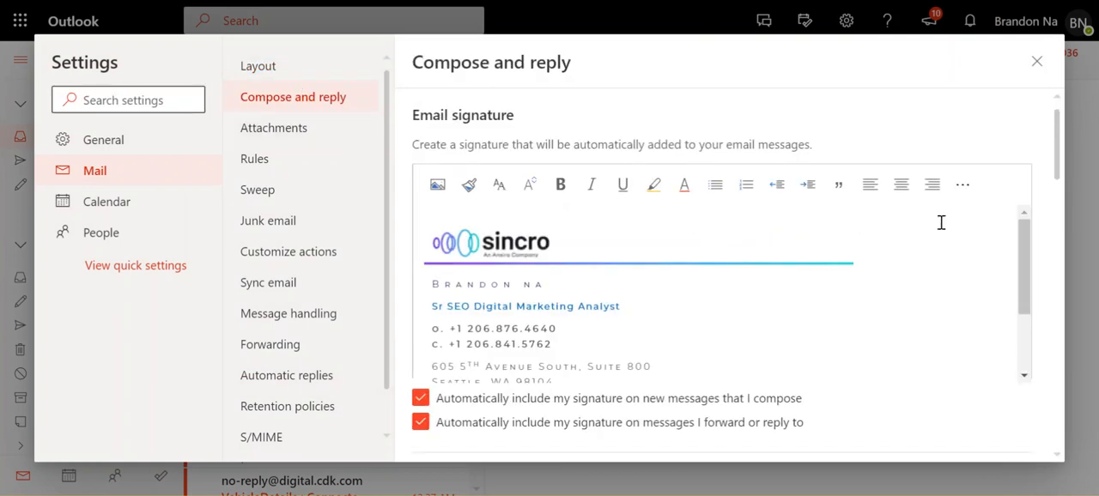
left_click(1037, 62)
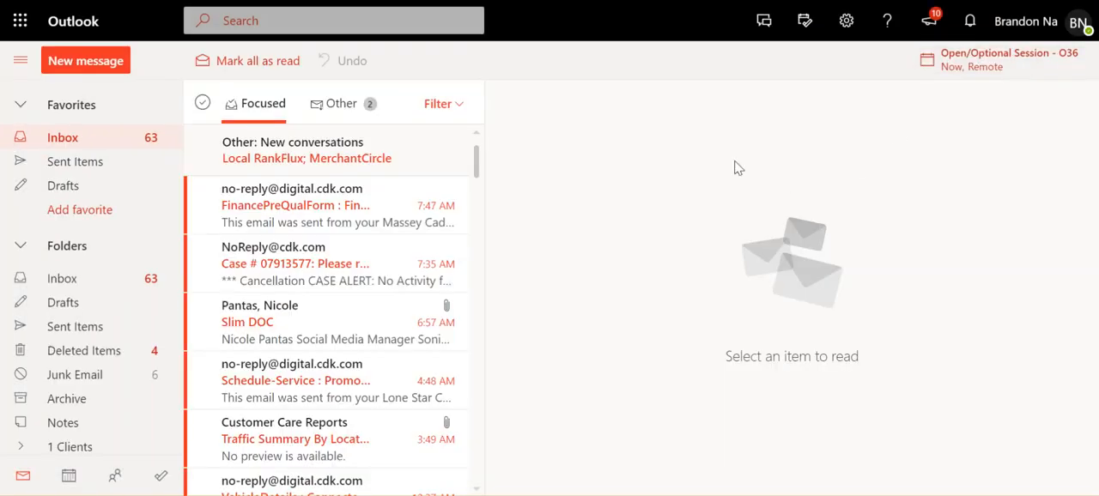